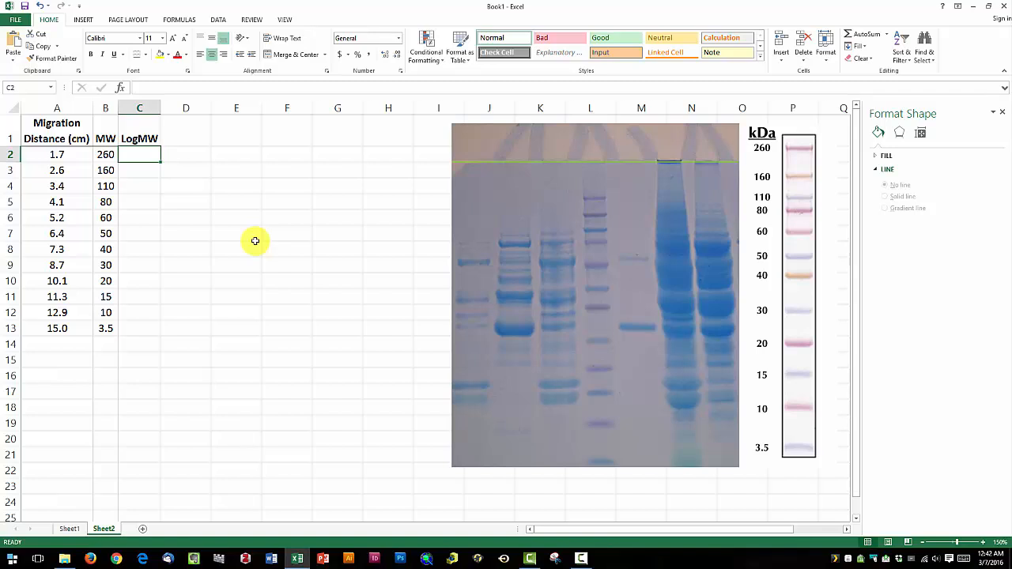
Enter =LOG(B2) in C2 to compute the first base-10 log of molecular weight
text(=)
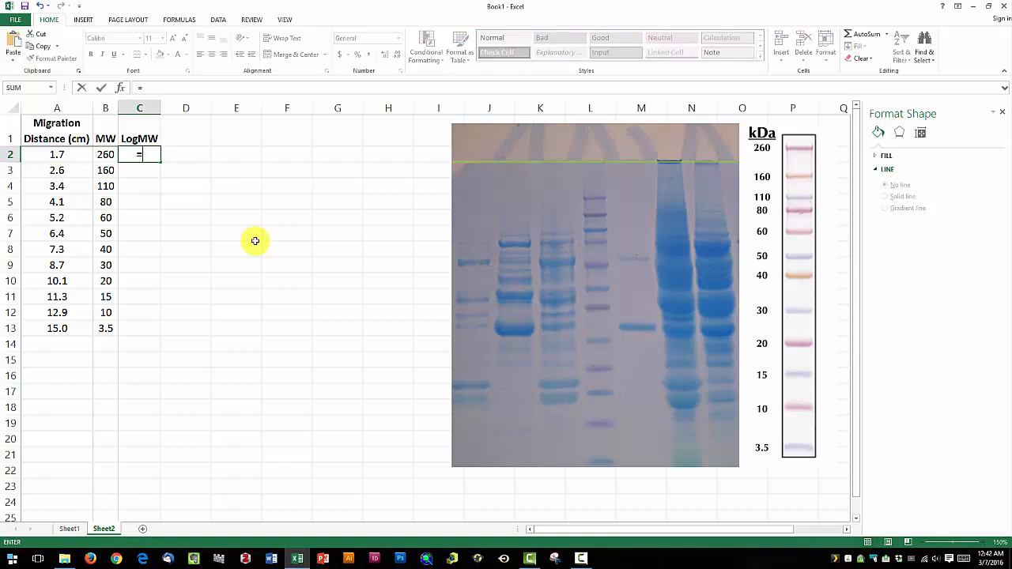
text(log)
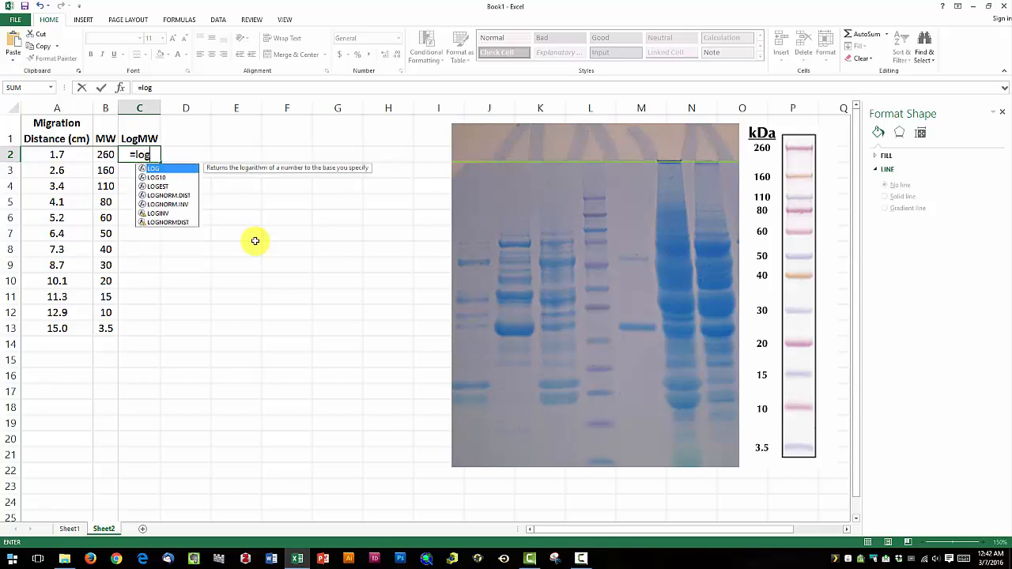
text(()
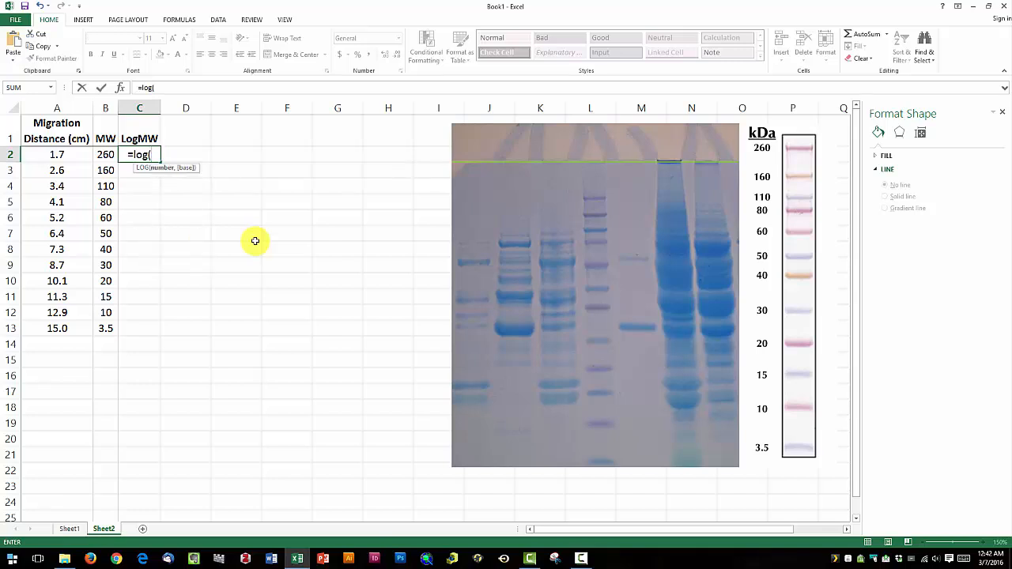
click(105, 155)
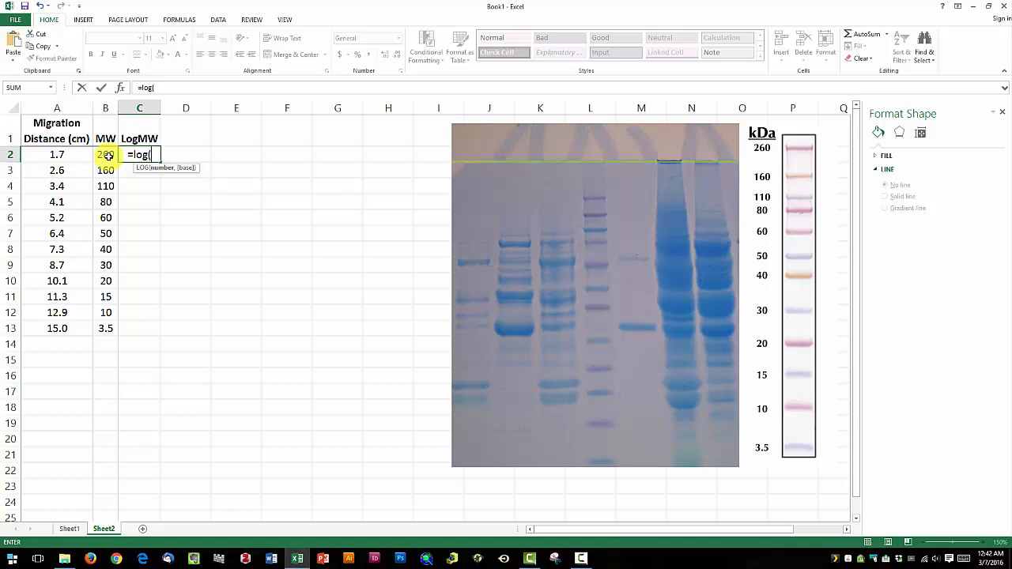
click(105, 155)
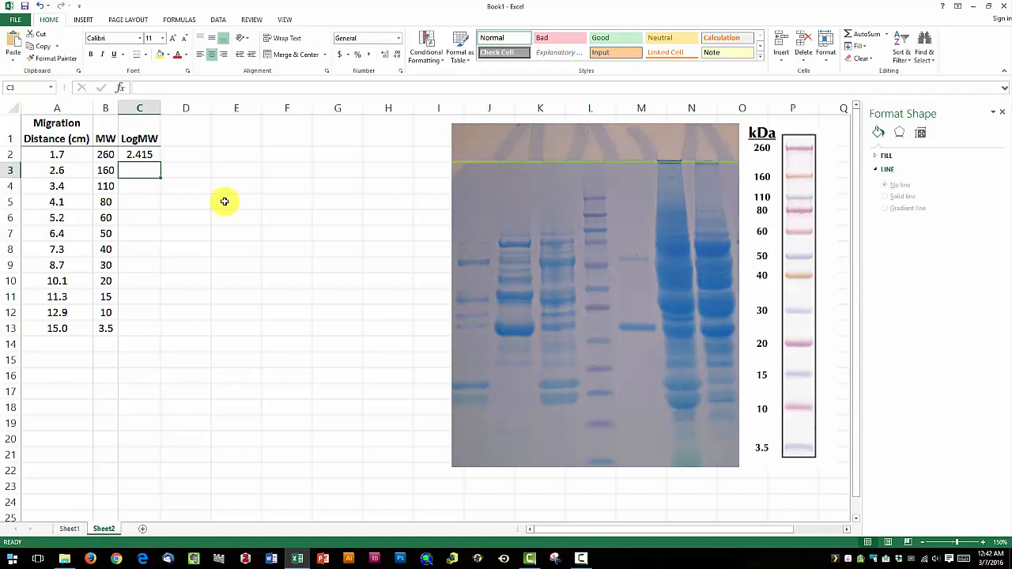
Fill the log formula from C2 down through C13 to complete the LogMW column
click(139, 155)
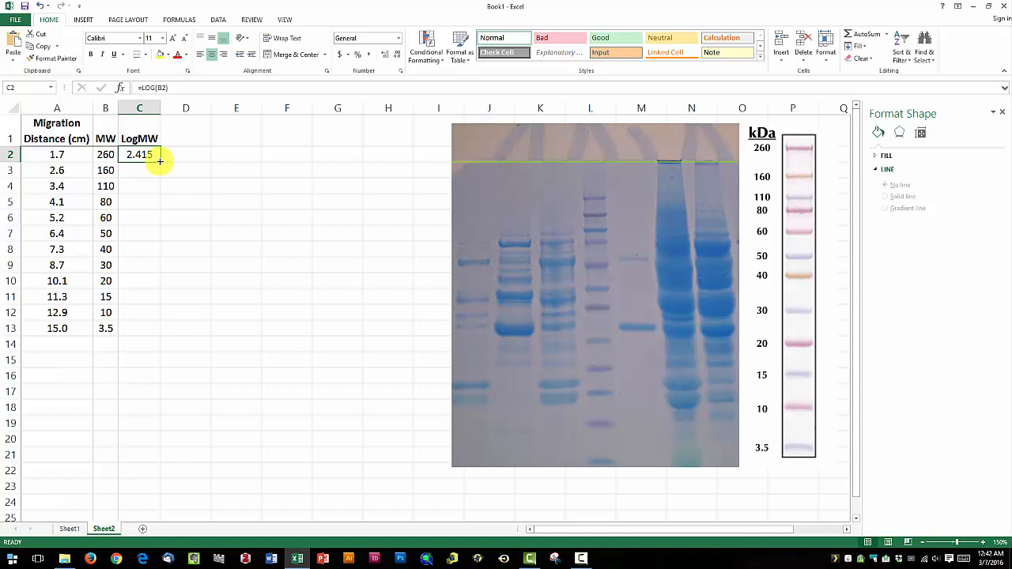
drag(160, 161, 139, 327)
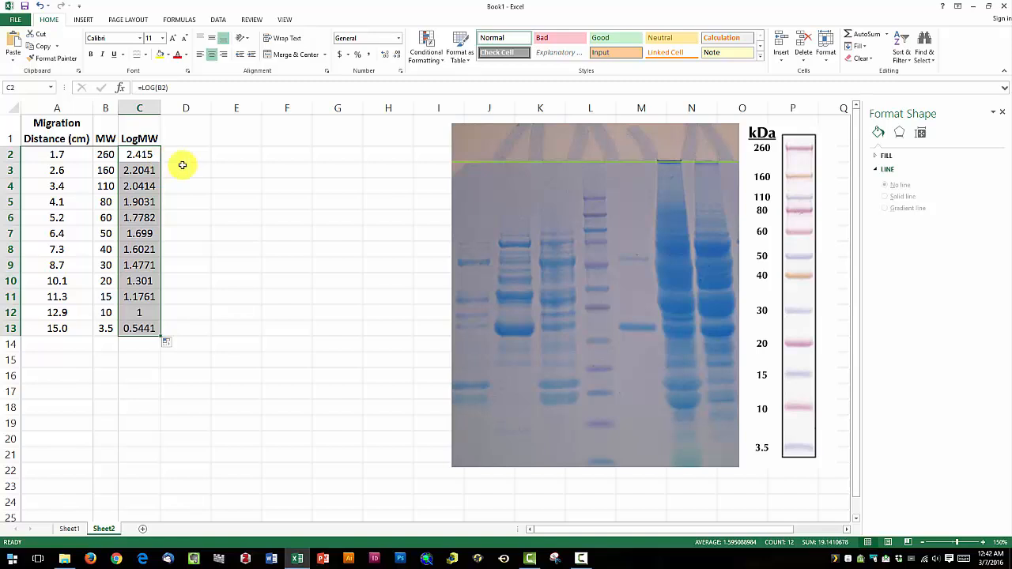
mouse_move(231, 171)
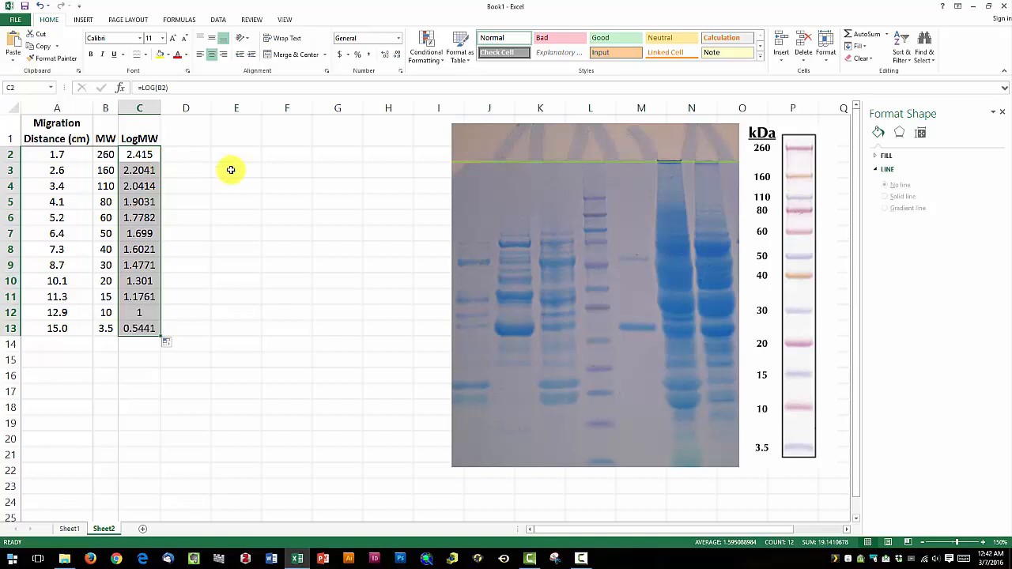
click(235, 171)
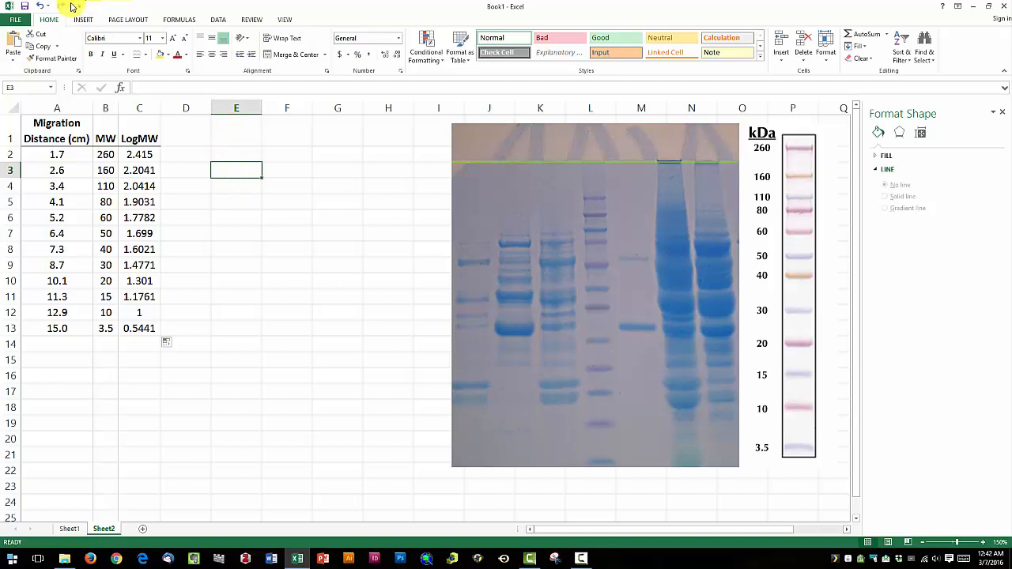
Insert a blank Scatter chart beside the migration data
click(82, 19)
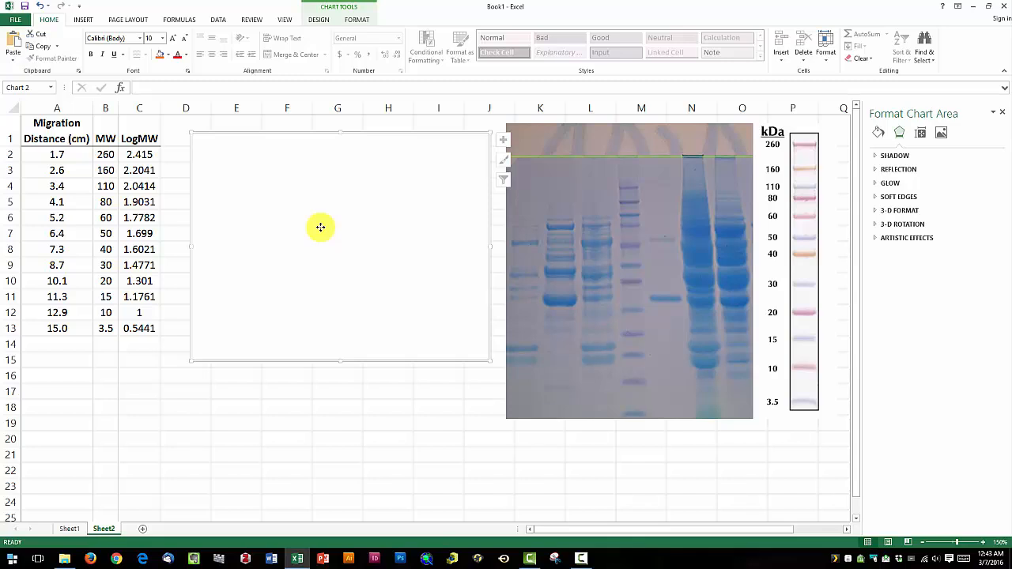
Add a series with X values A2:A13 (migration distance) and Y values C2:C13 (LogMW) via Select Data
right_click(320, 227)
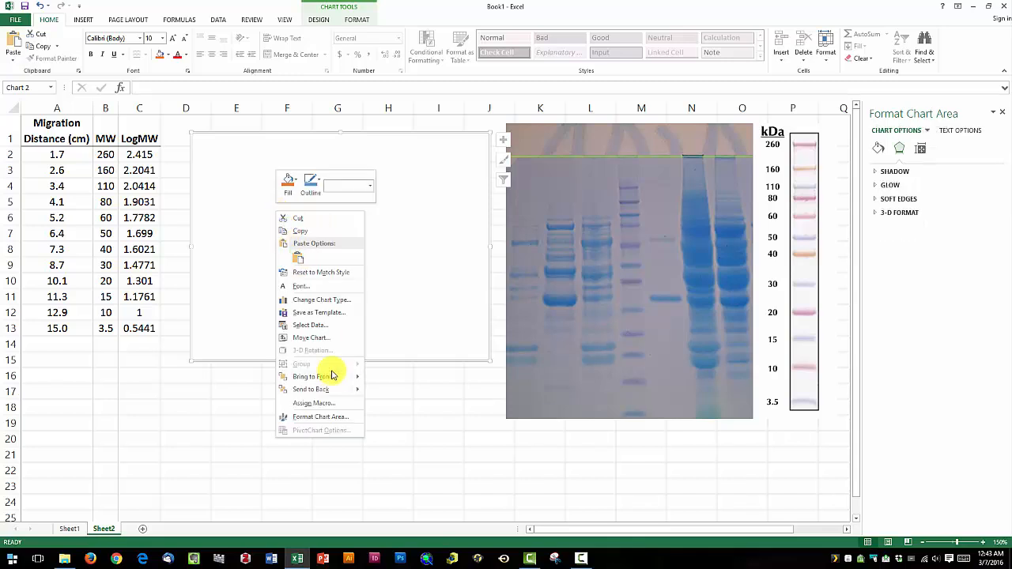
click(310, 326)
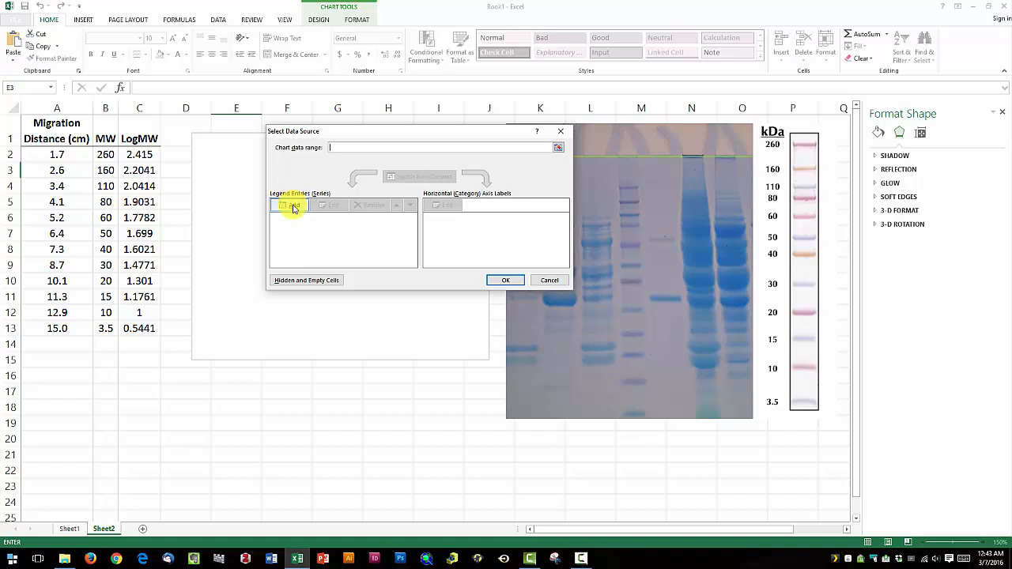
click(291, 205)
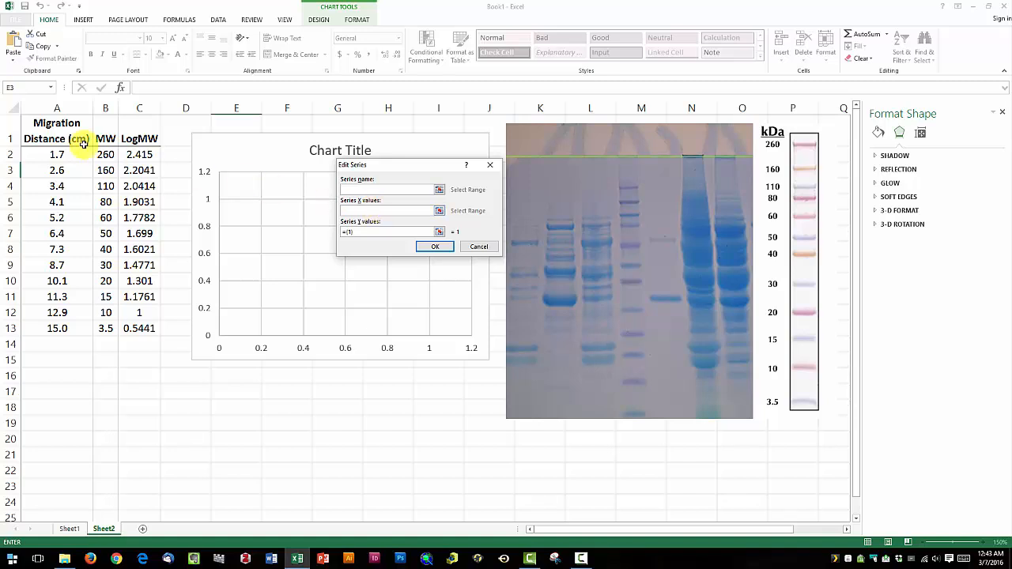
drag(56, 155, 57, 328)
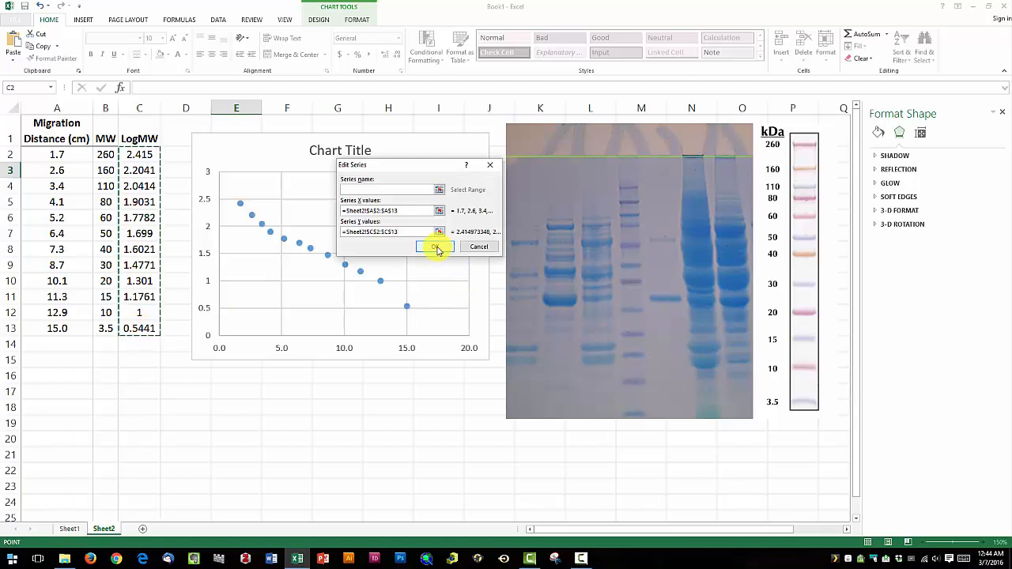
click(433, 247)
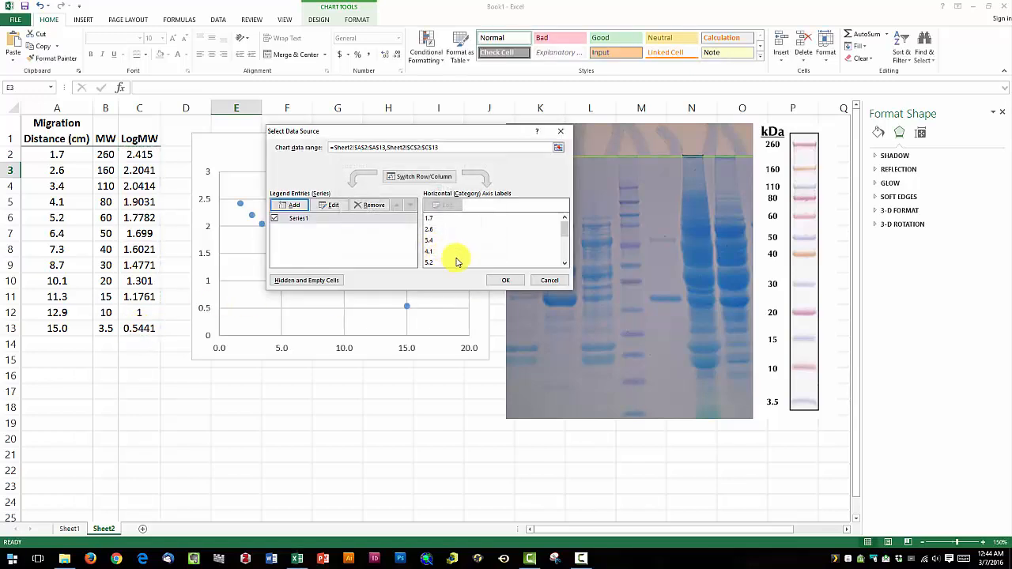
click(506, 280)
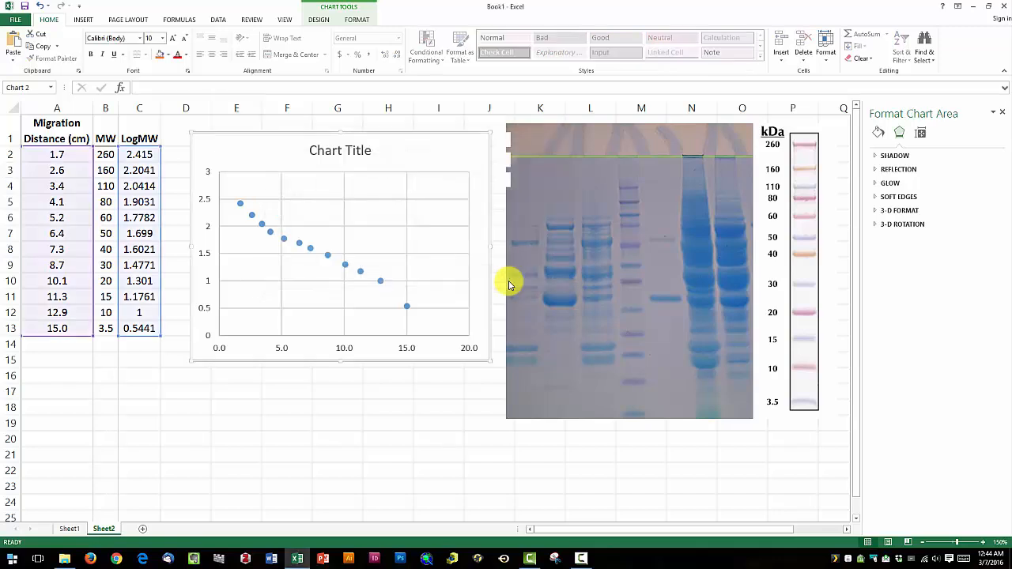
Add a linear trendline through the scatter points from Add Chart Element
click(357, 19)
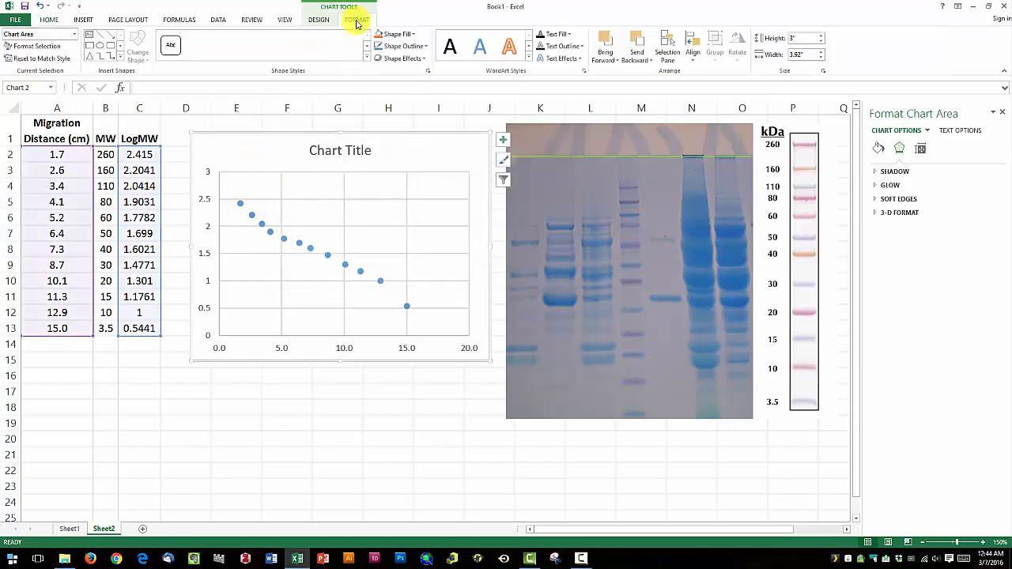
click(319, 19)
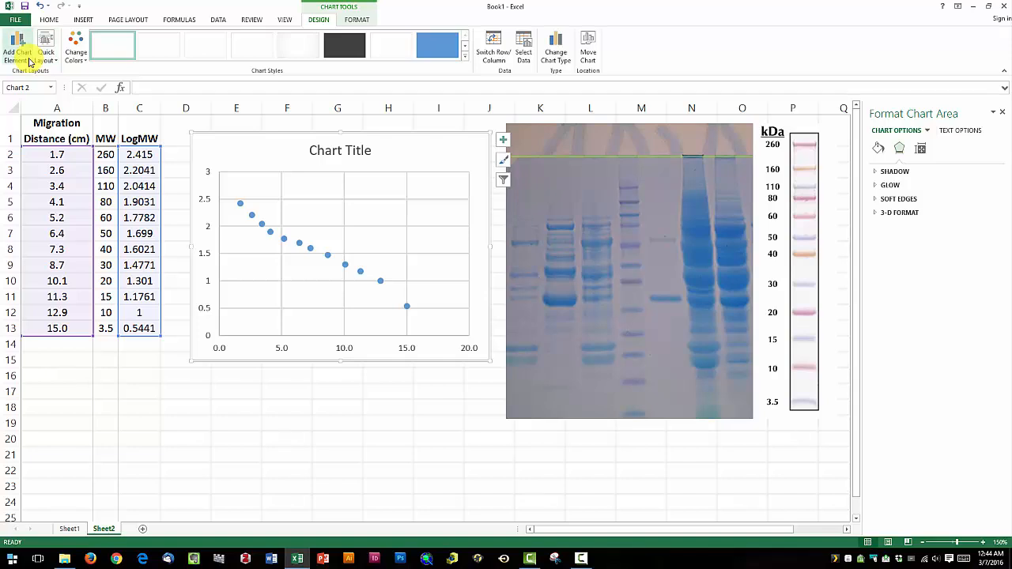
click(17, 48)
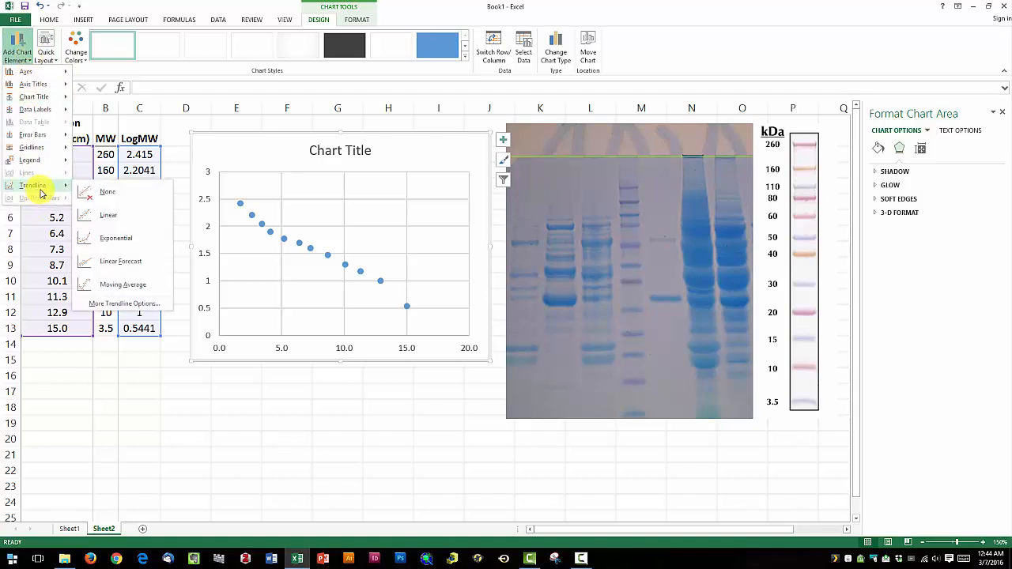
click(107, 215)
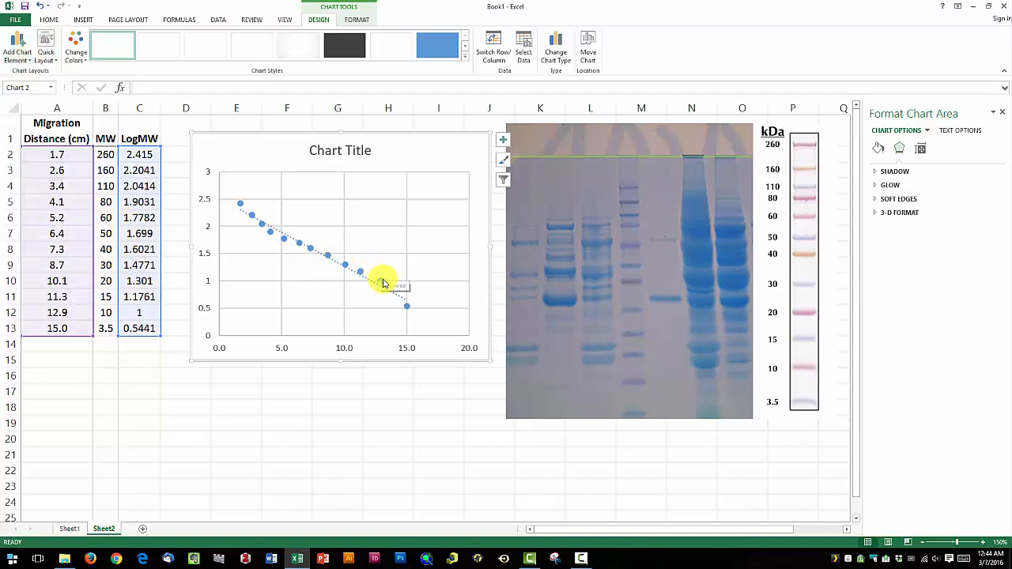
click(382, 281)
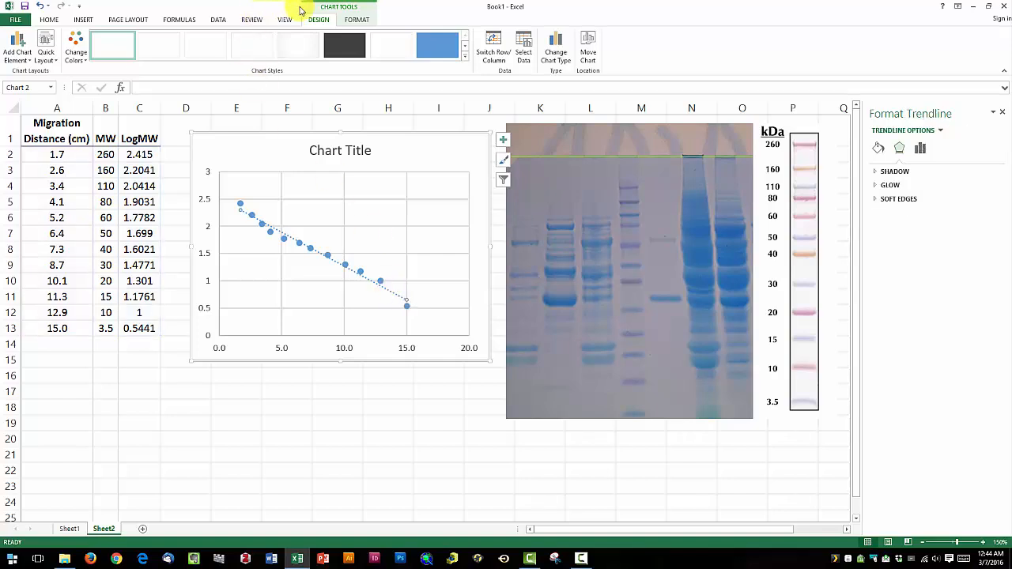
Display the trendline equation and R² label and move it to the chart's top right
click(357, 19)
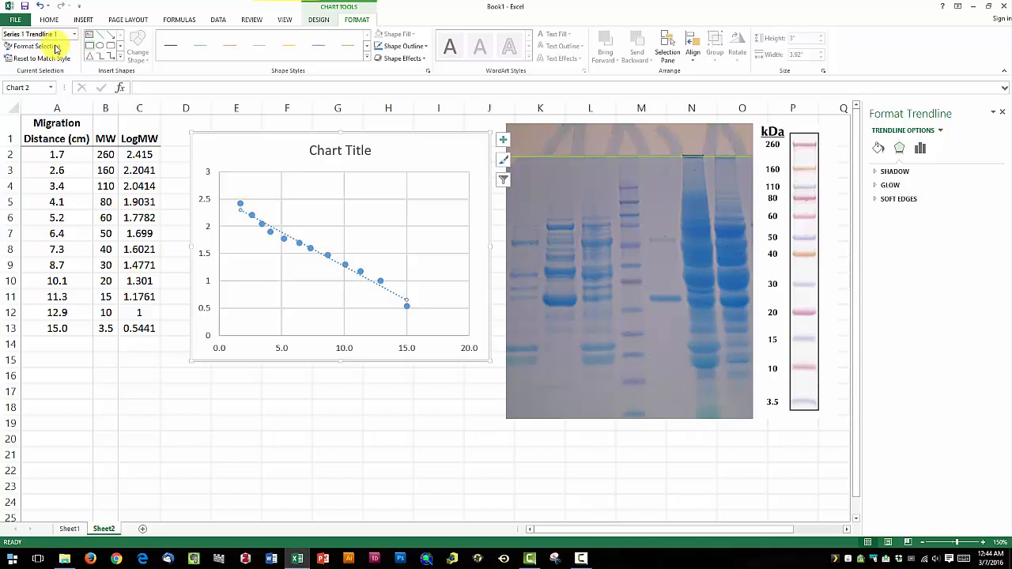
click(920, 149)
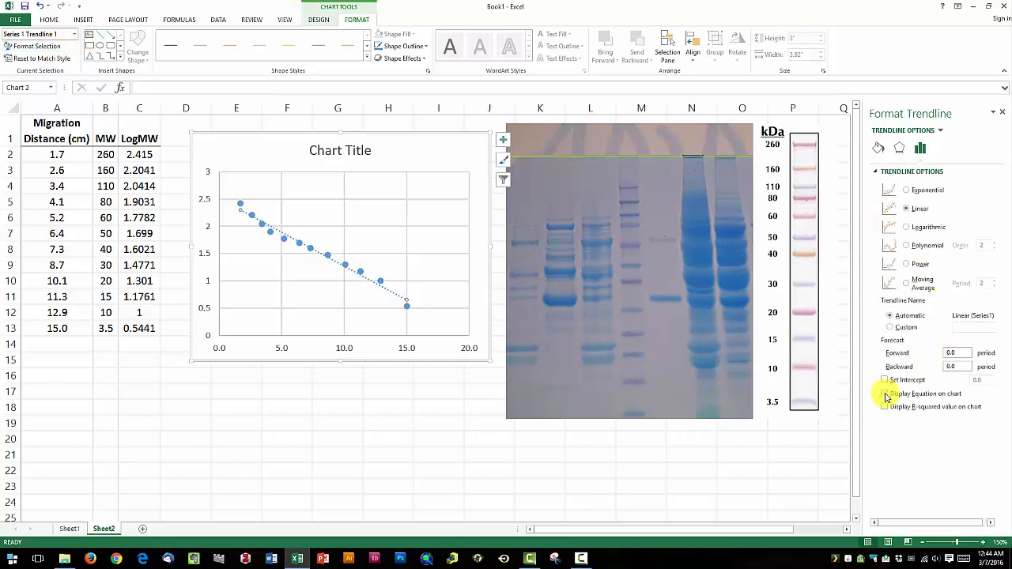
click(885, 394)
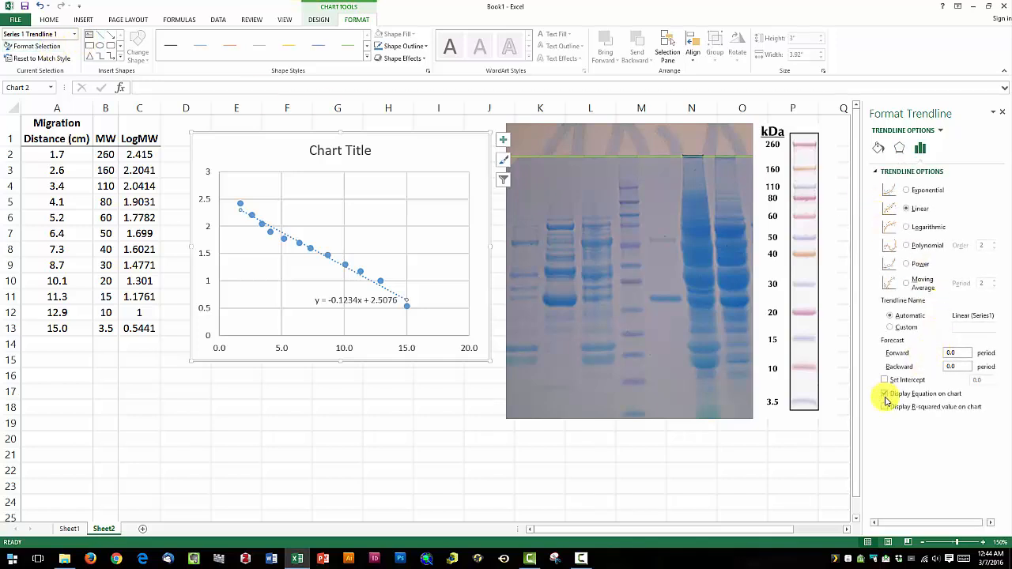
click(886, 406)
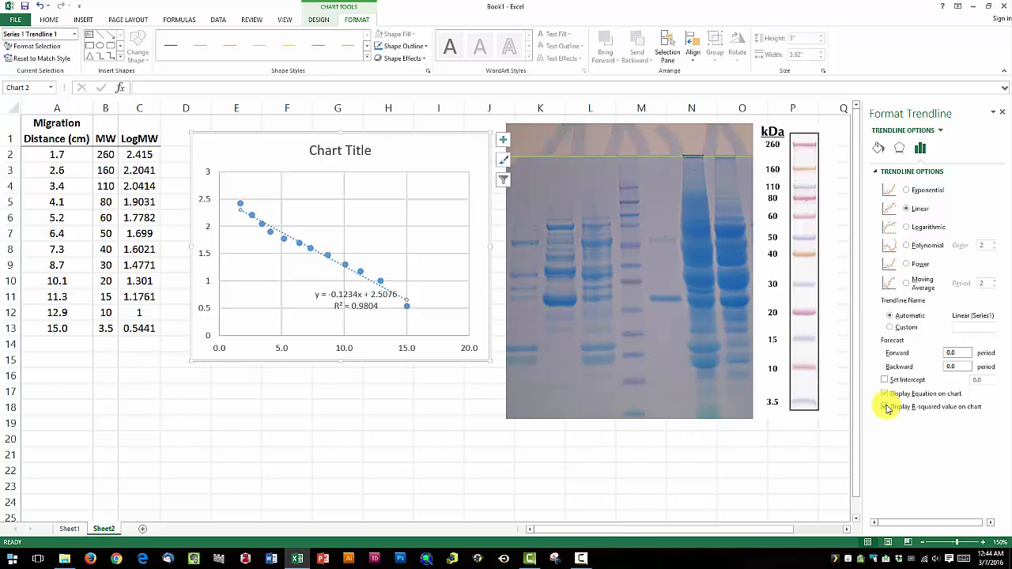
click(885, 406)
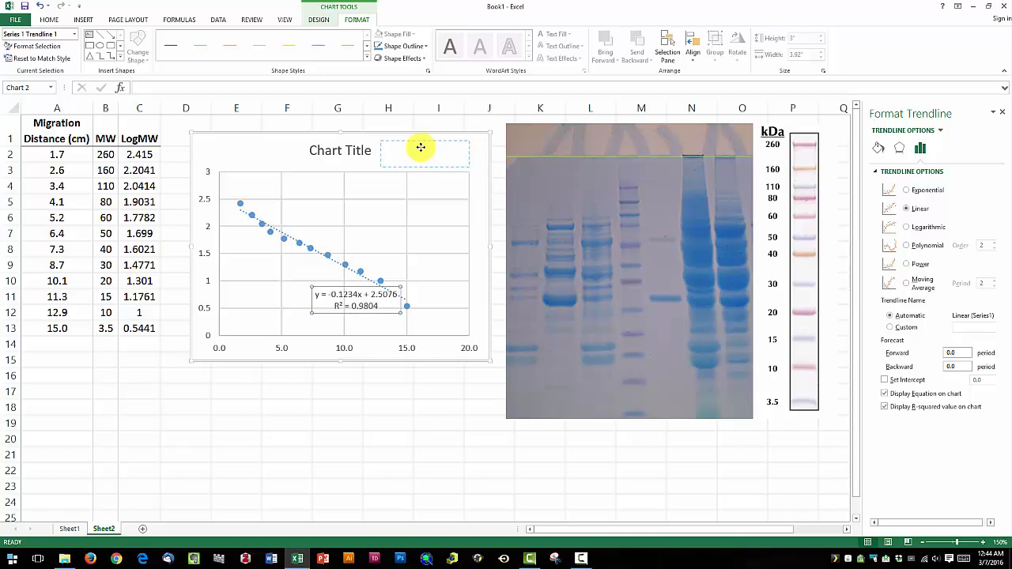
drag(355, 301, 424, 155)
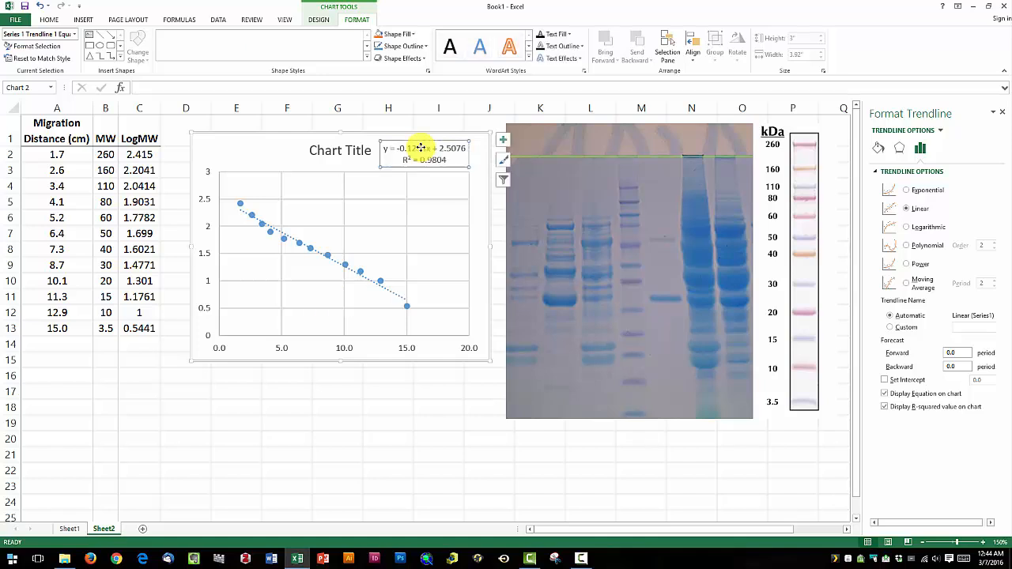
click(424, 149)
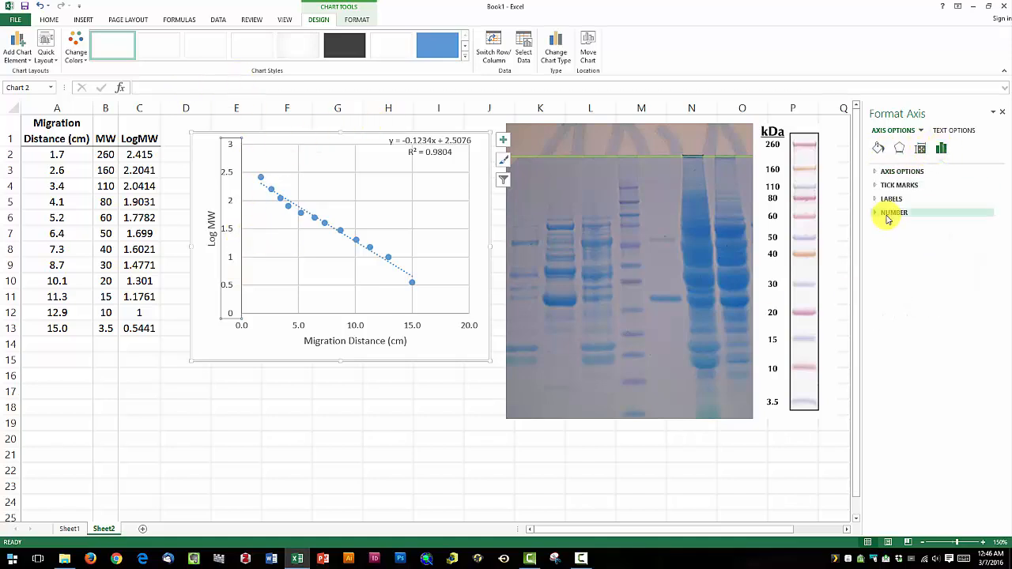
Set the Log MW axis number format to one decimal place and deselect the chart
click(895, 212)
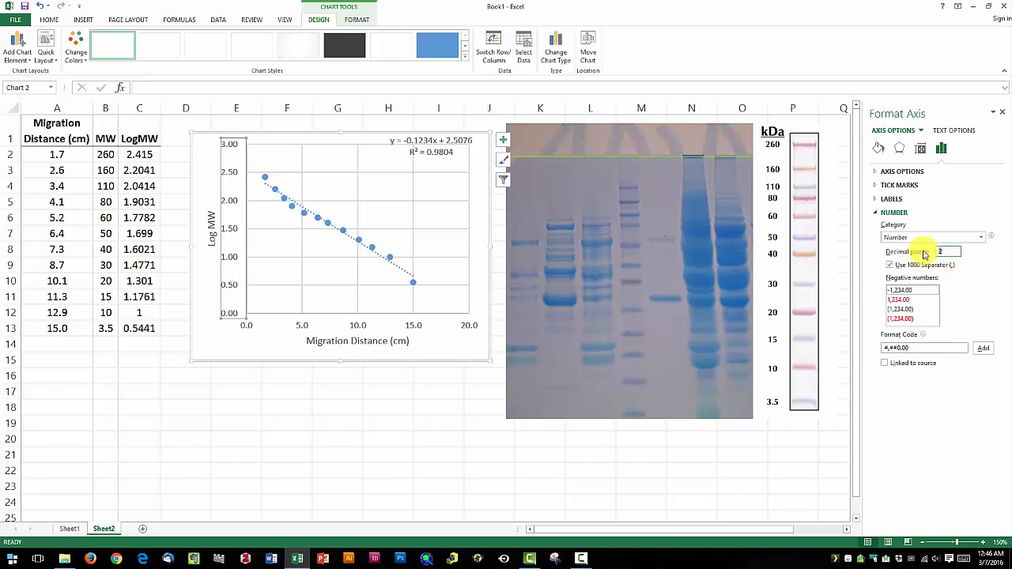
click(961, 251)
text(1)
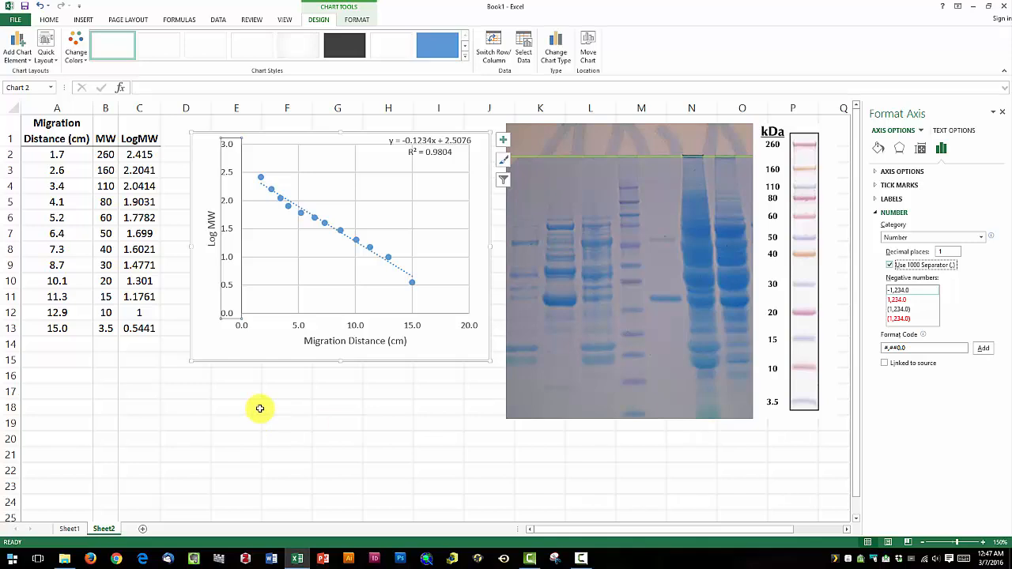
click(228, 376)
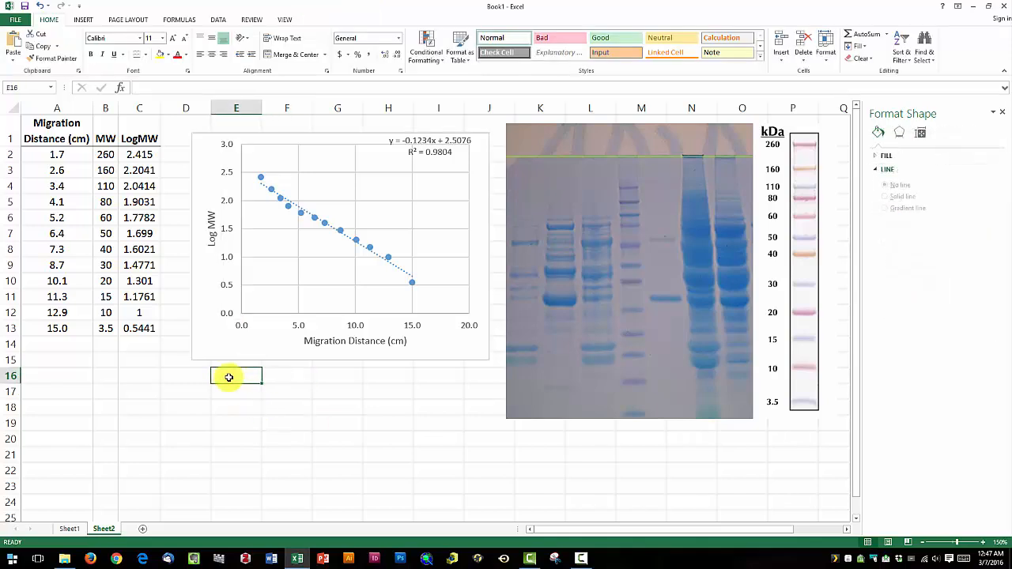
Add a text box below the chart reading 'Figure 1. Molecular weight standard curve for SDS-PAGE.'
click(82, 19)
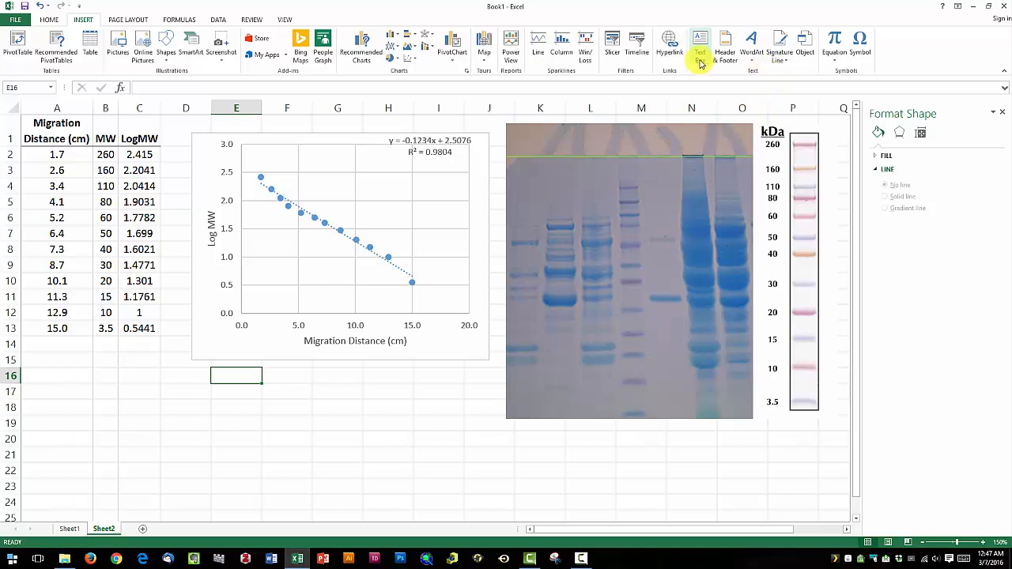
click(699, 46)
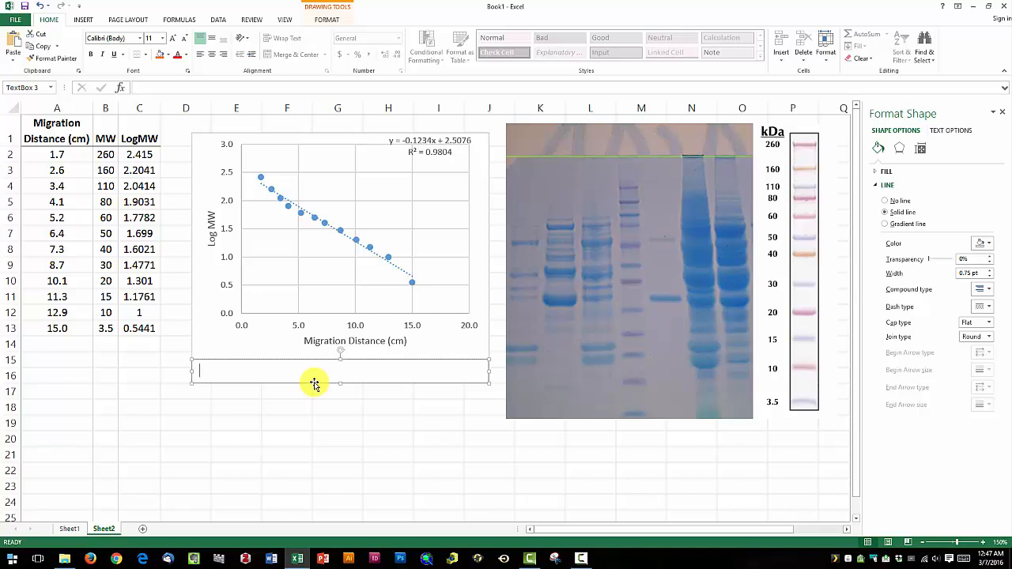
text(Figure 1. Molecu)
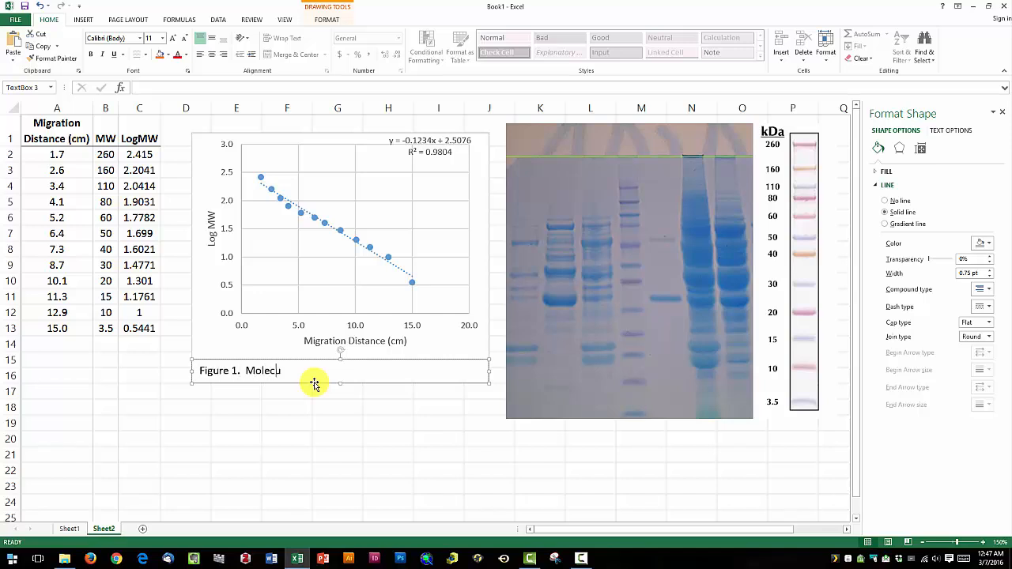
text(lar weight standard curve)
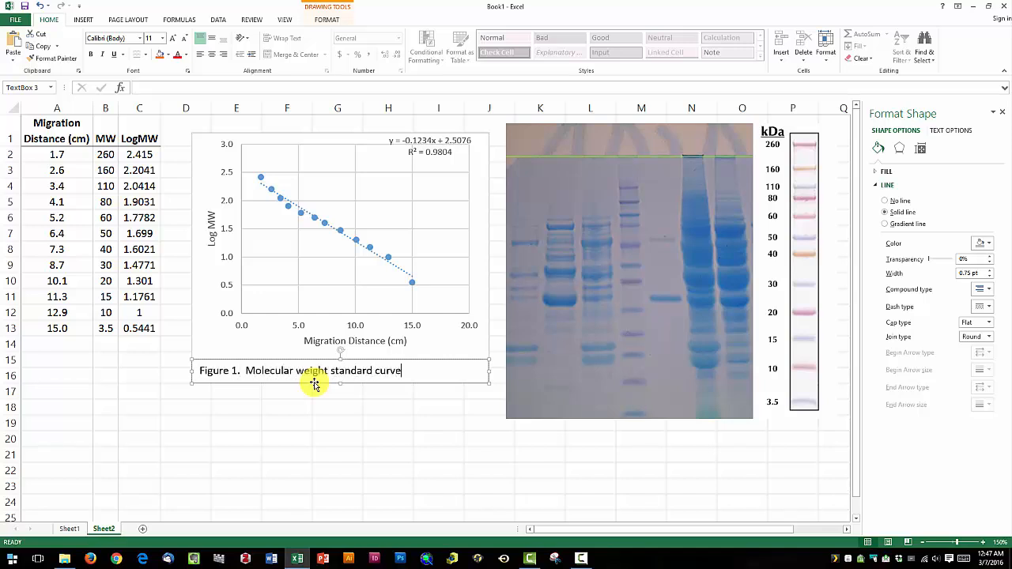
text(for SDS-PAGE.)
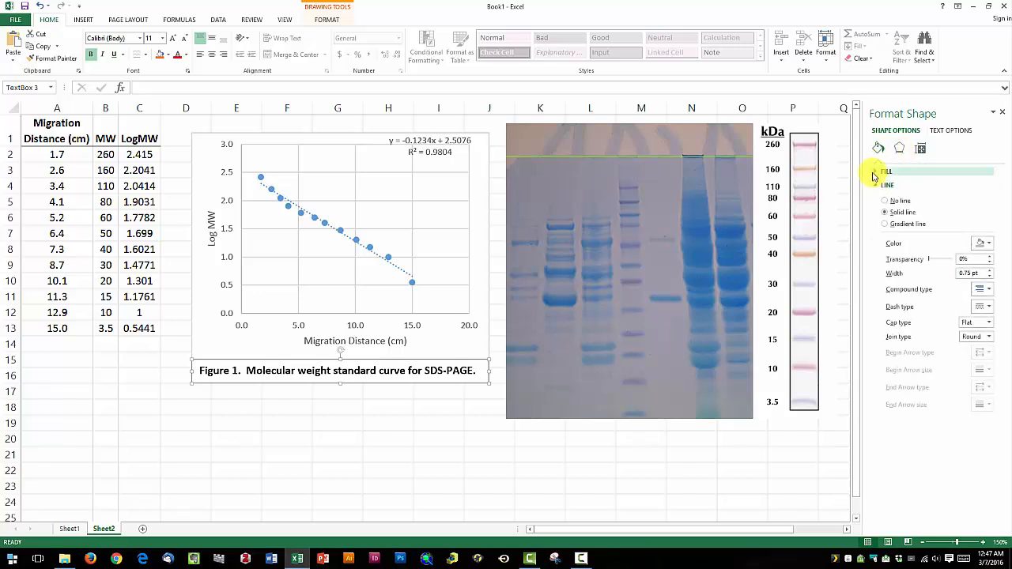
Remove the caption box's outline with No line
click(889, 184)
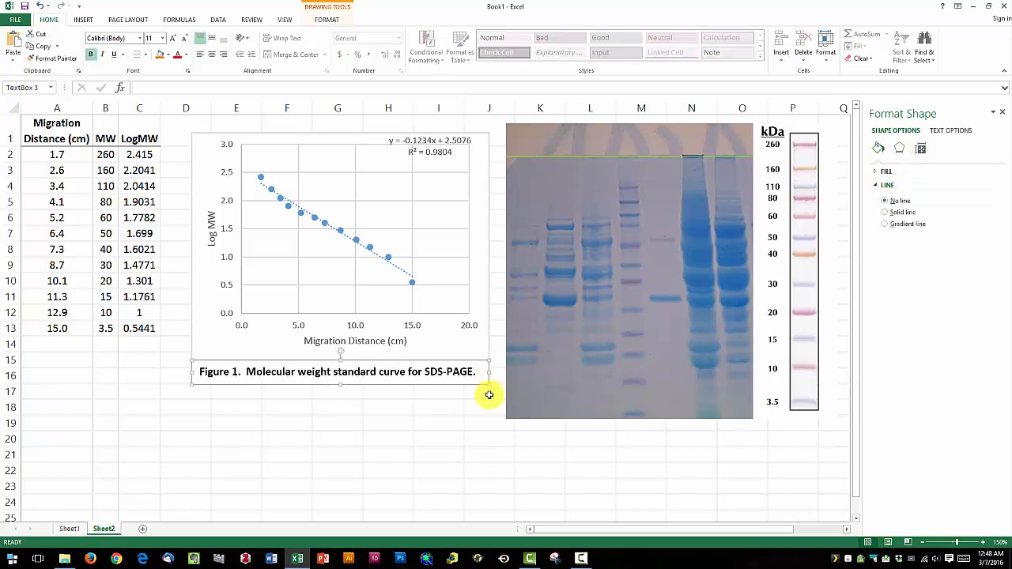
click(440, 408)
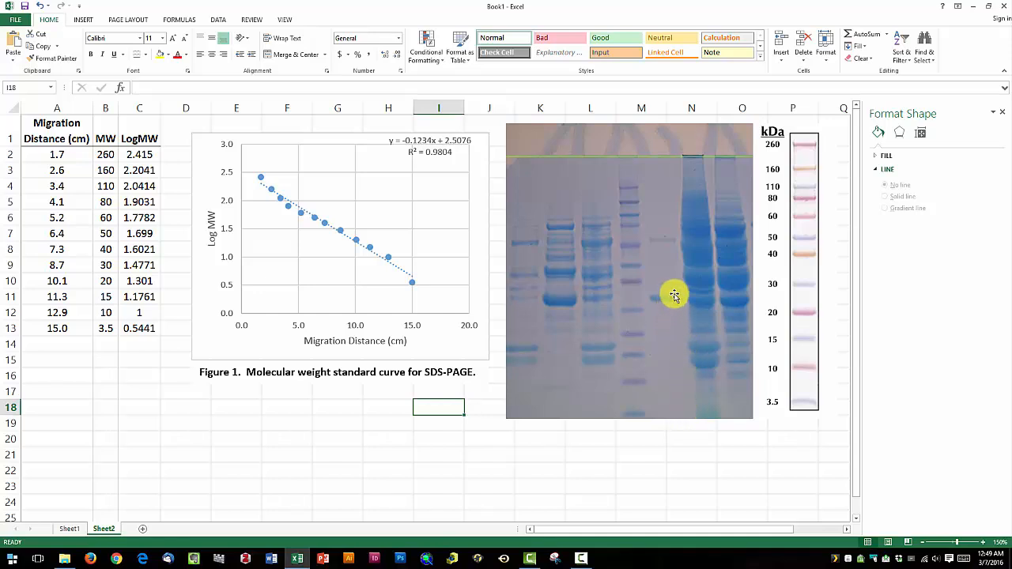
mouse_move(664, 302)
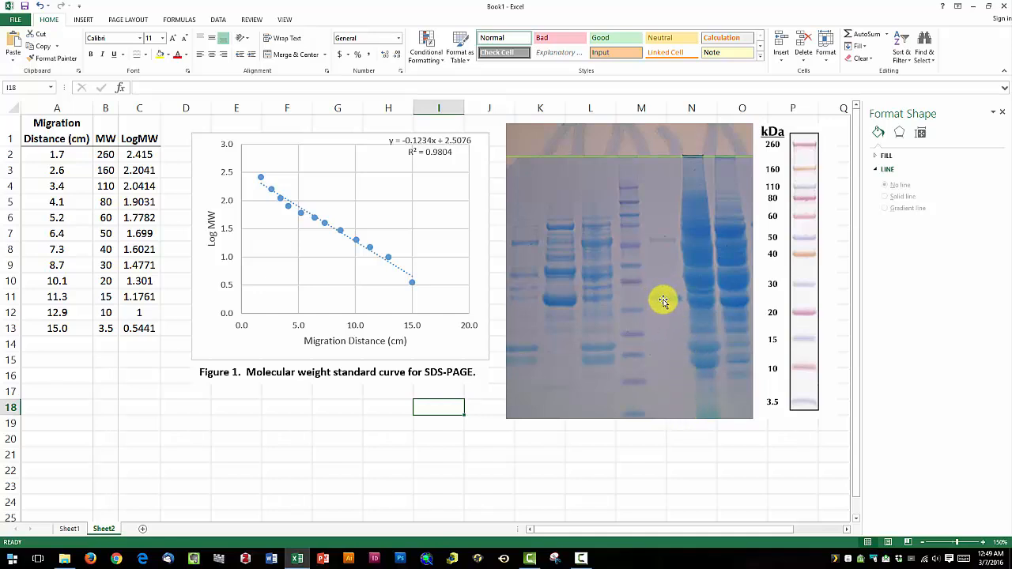
mouse_move(664, 176)
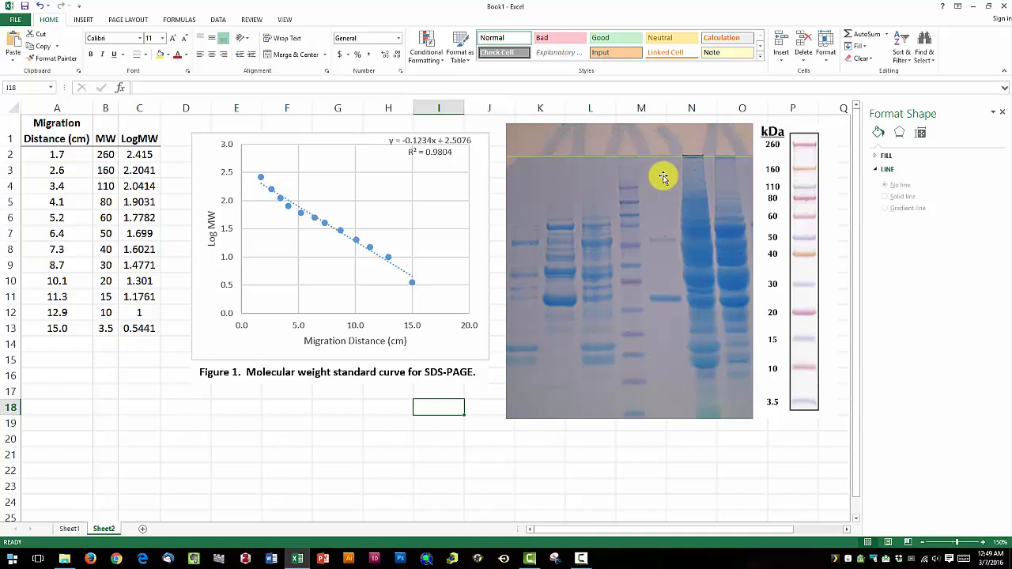
mouse_move(664, 297)
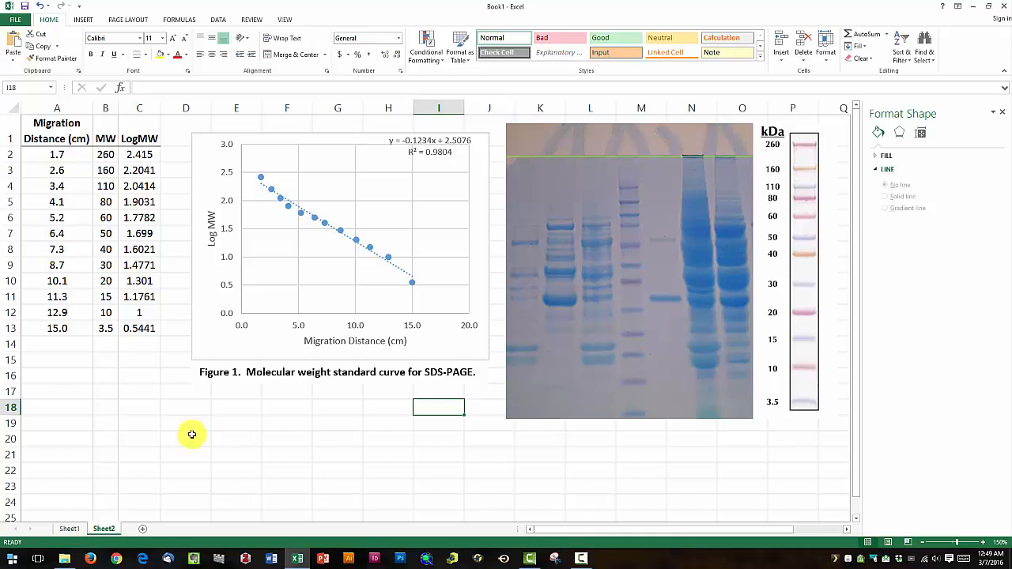
Enter =-0.1234*8.2+2.5 in D20, giving log molecular weight 1.49572 for the unknown band
click(193, 439)
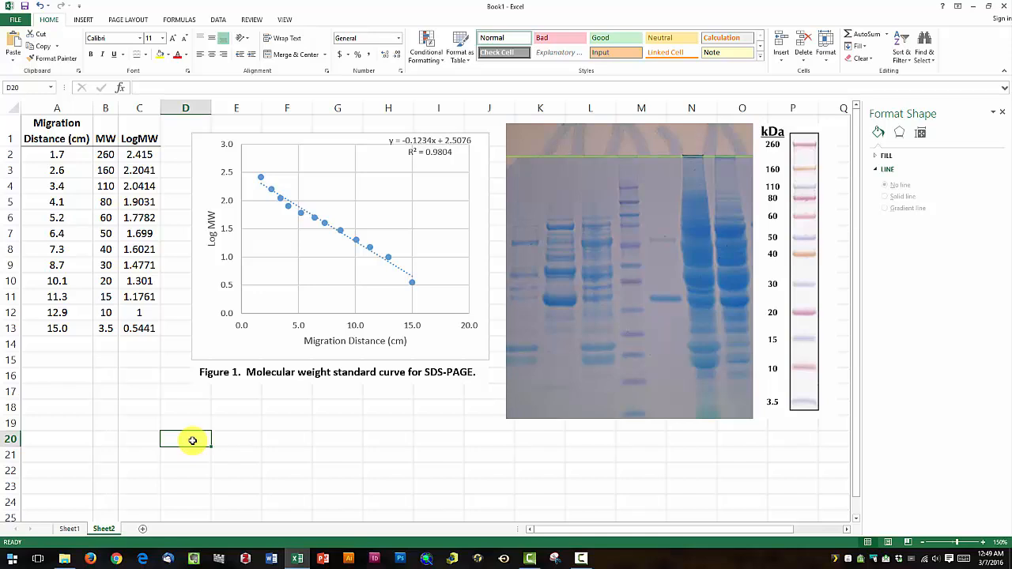
text(=)
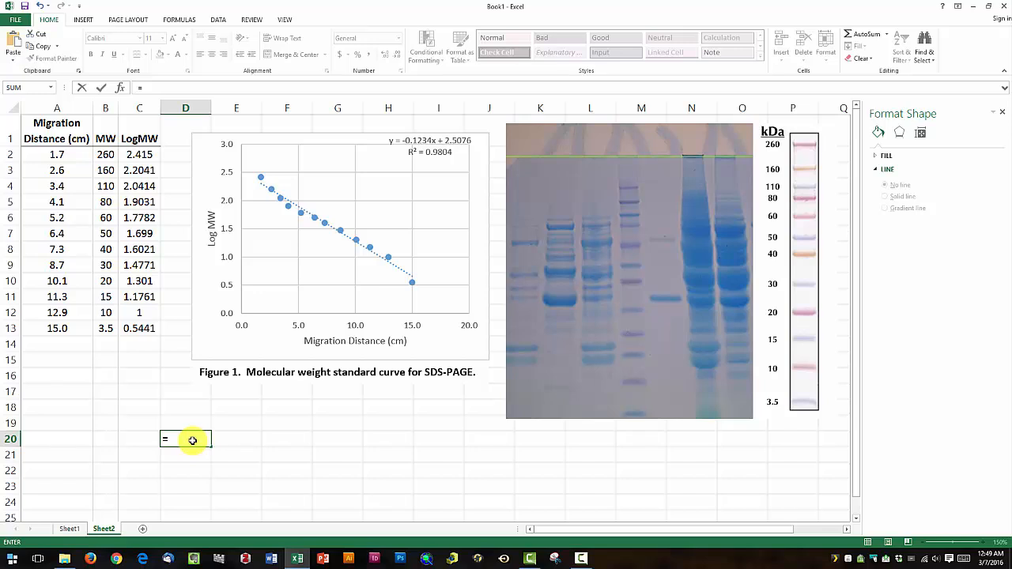
text(-0.1234*)
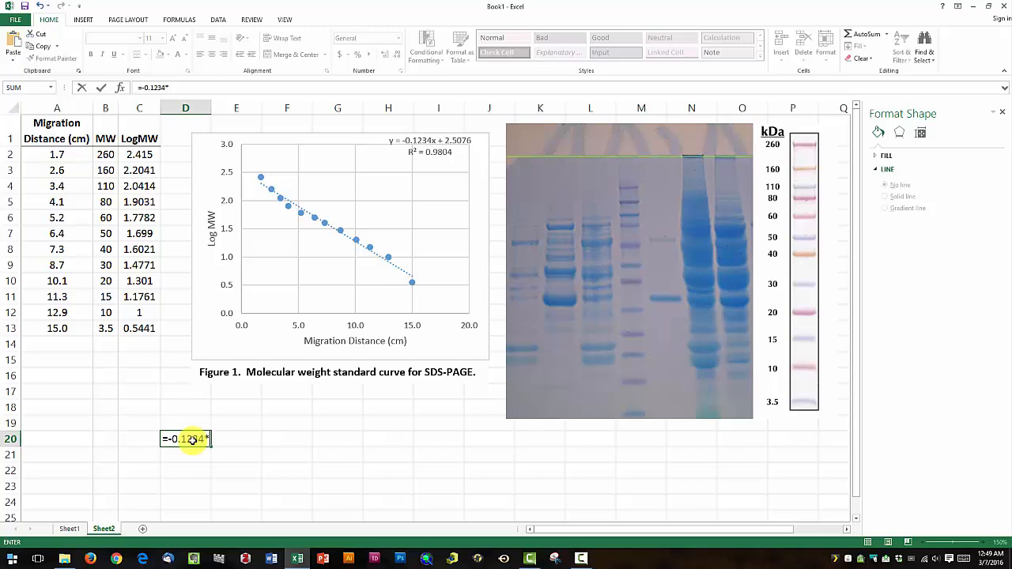
mouse_move(671, 301)
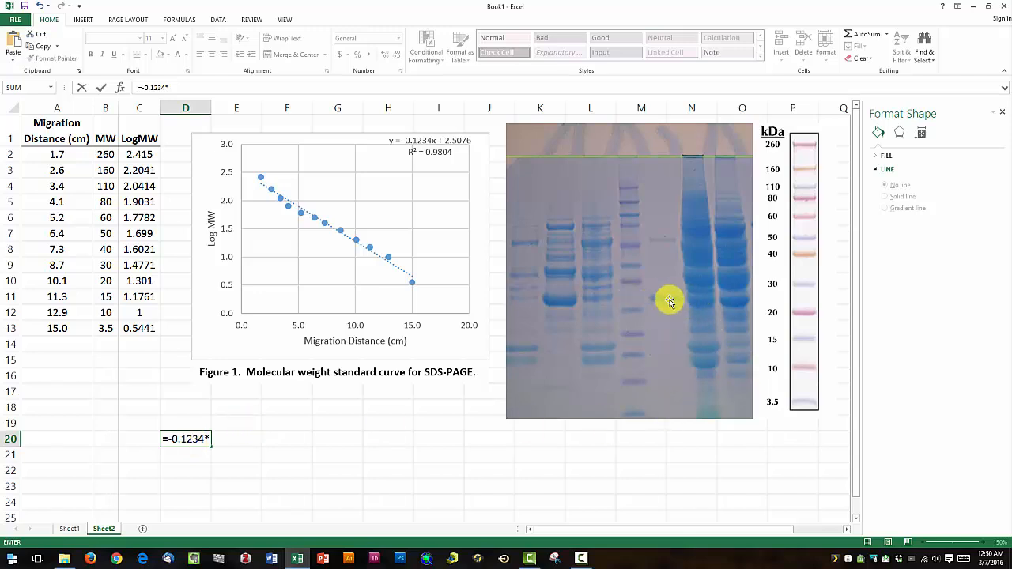
mouse_move(664, 300)
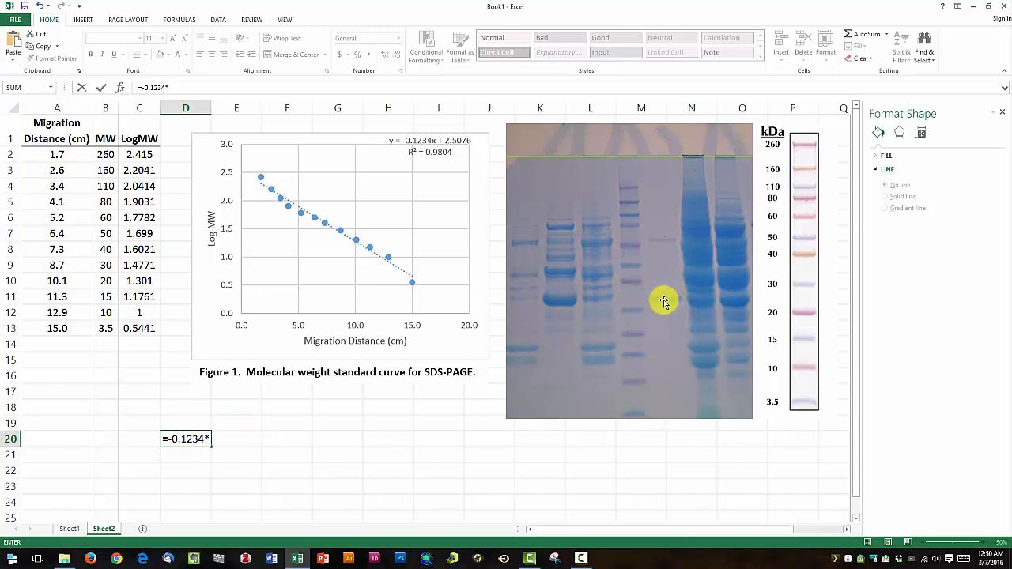
mouse_move(246, 443)
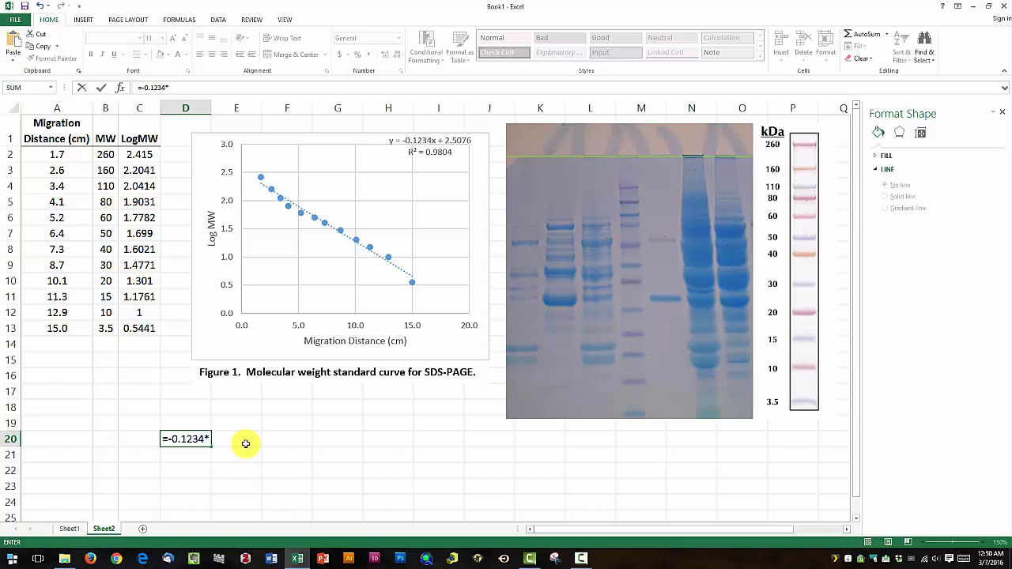
text(8.2)
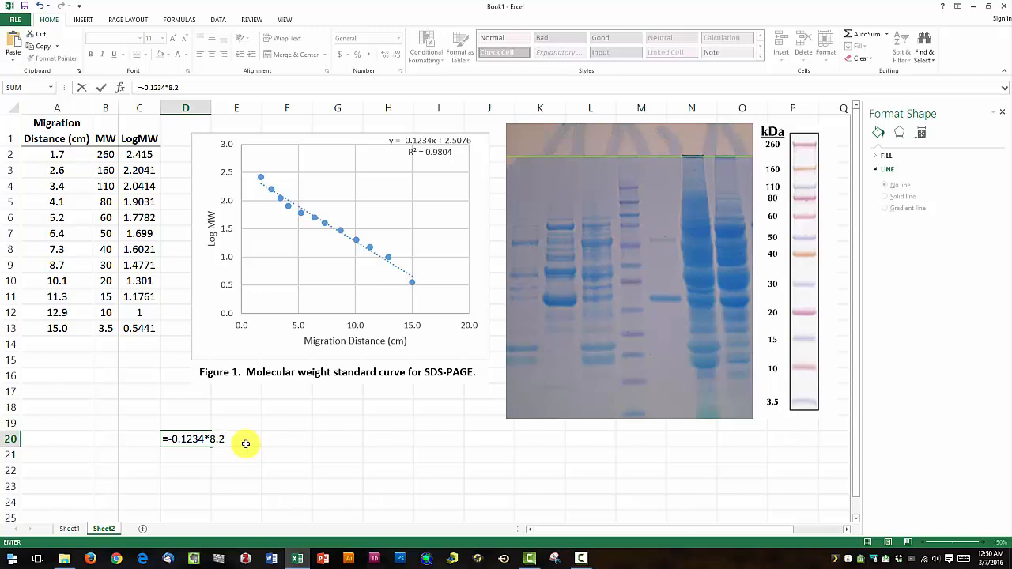
text(+2.5)
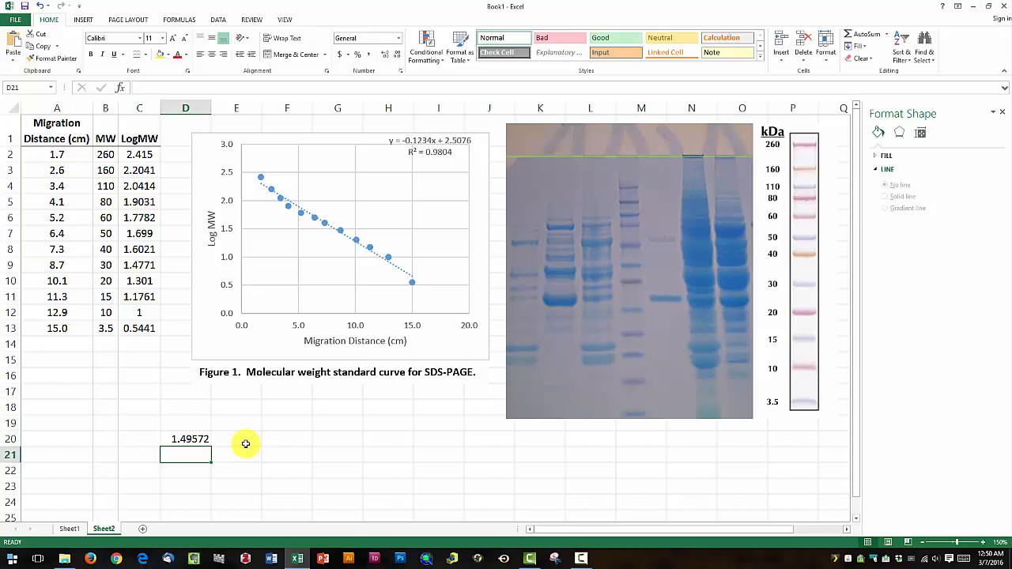
mouse_move(240, 439)
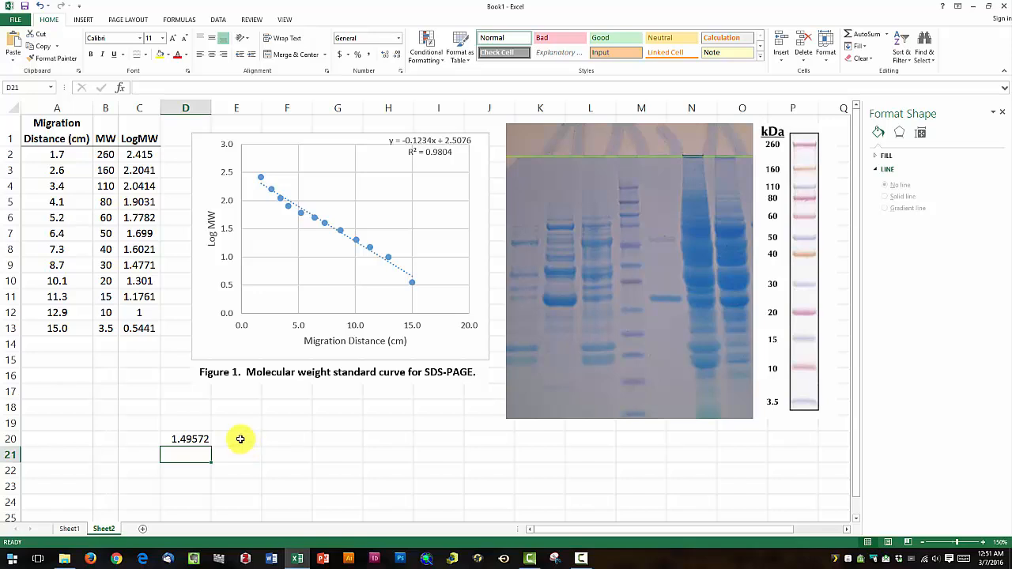
Enter =10^D20 in E20, giving the unknown band's molecular weight 31.31266 kDa
click(237, 440)
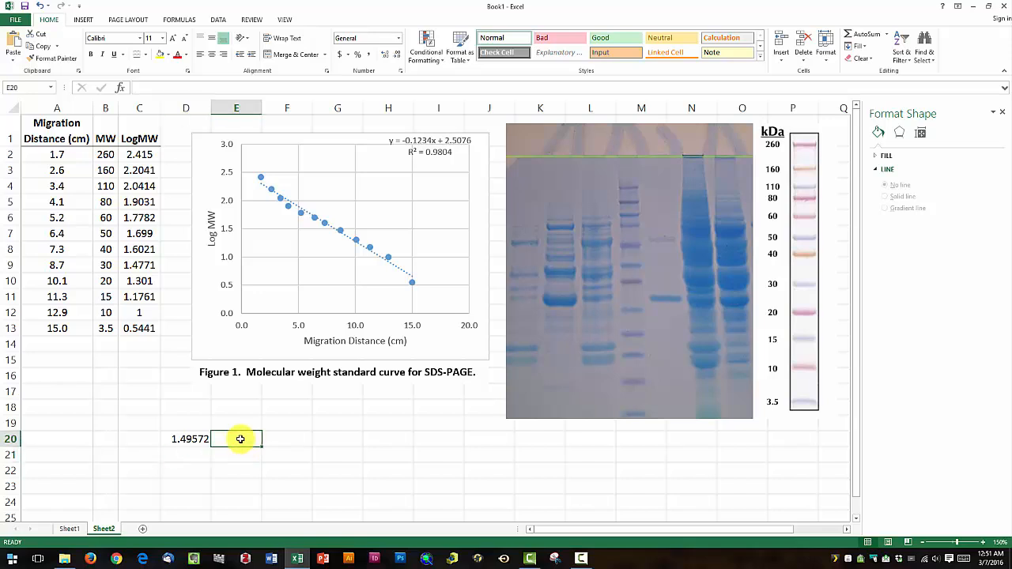
text(=)
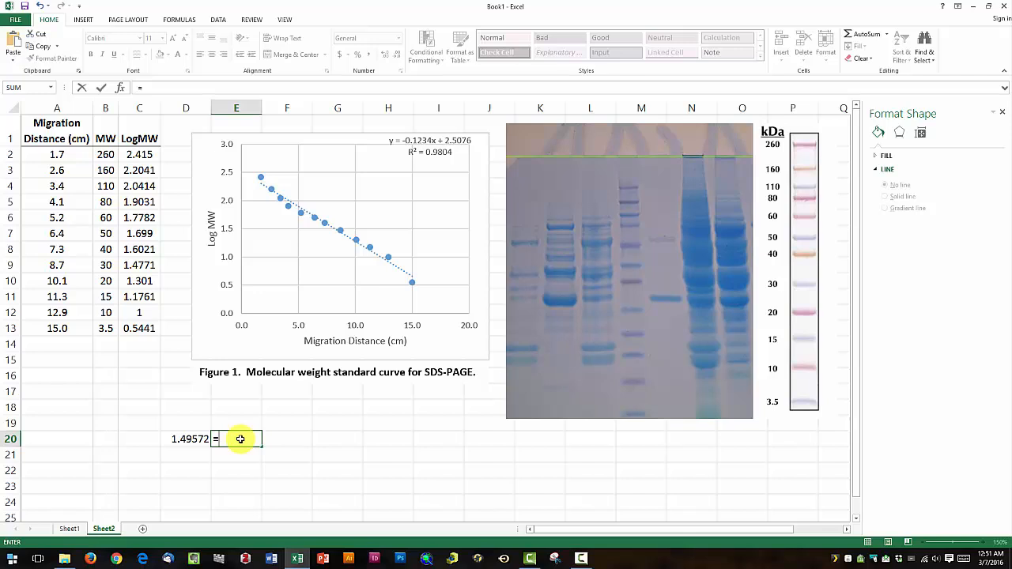
text(10)
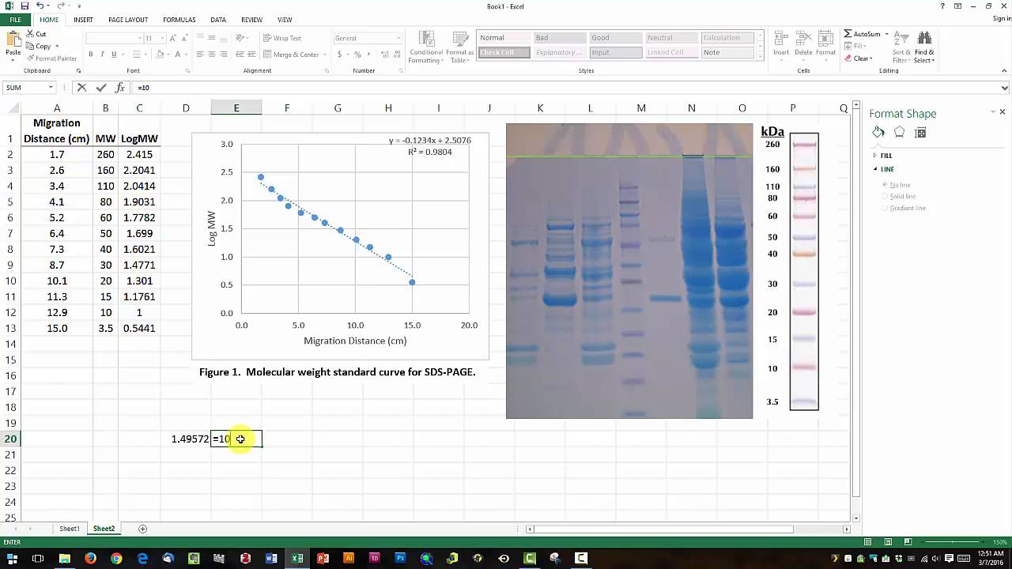
text(^)
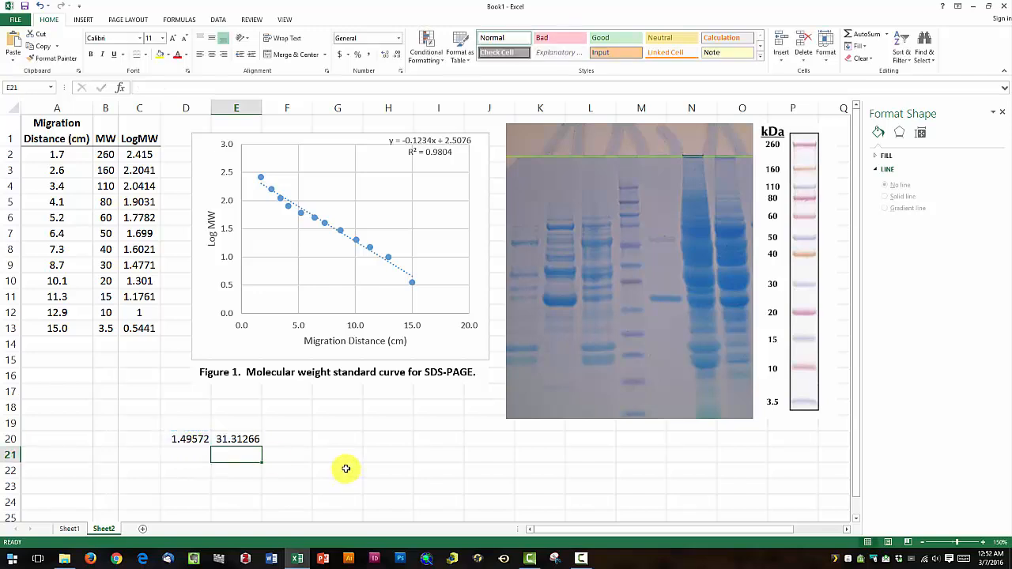
mouse_move(667, 307)
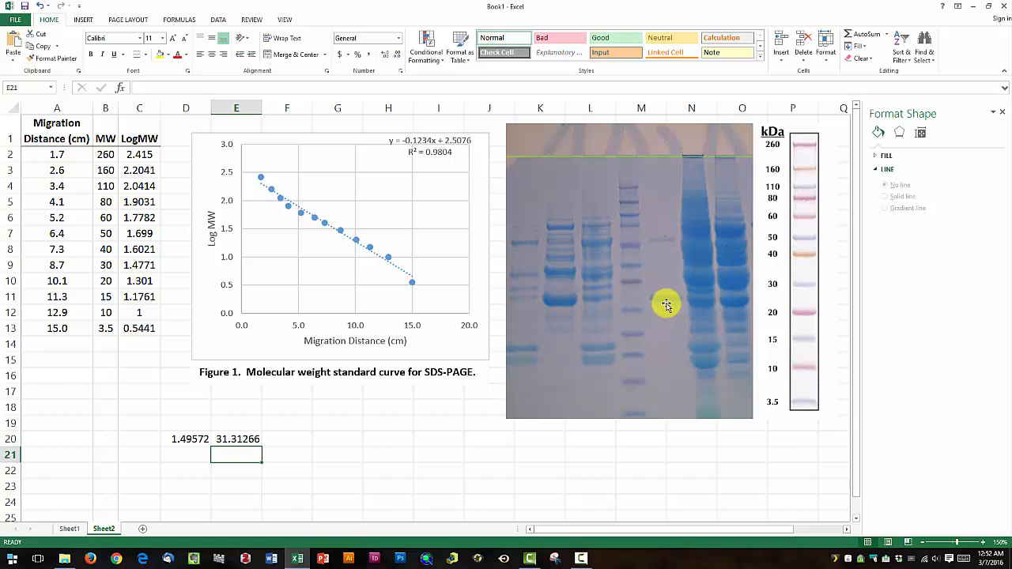
mouse_move(674, 304)
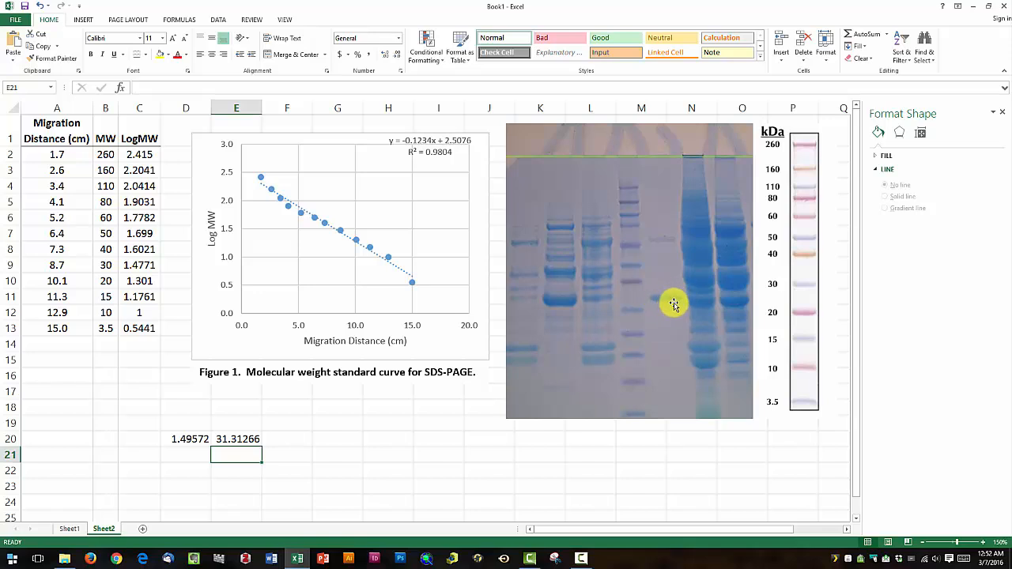
mouse_move(663, 305)
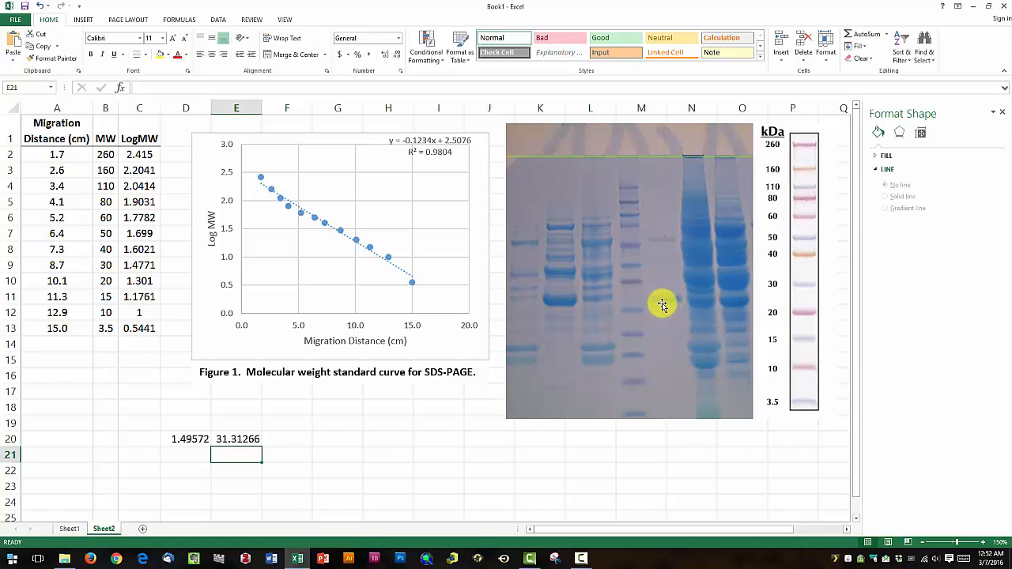